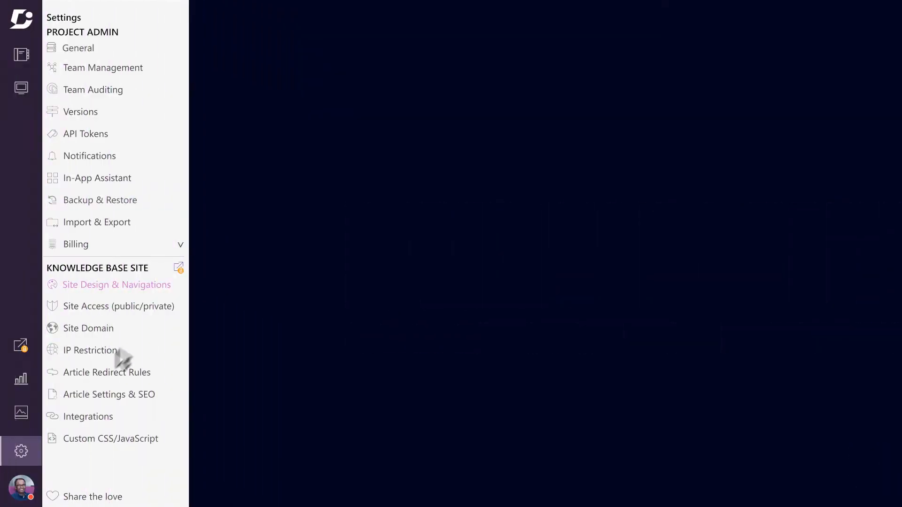
Open Site Design & Navigations under Knowledge Base Site in Settings.
{"action": "left_click", "coordinate": [115, 284]}
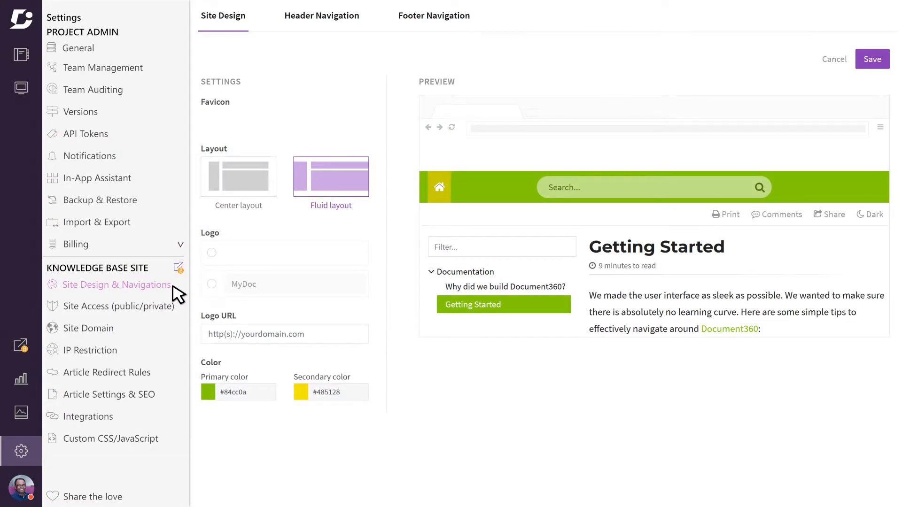
{"action": "mouse_move", "coordinate": [279, 119]}
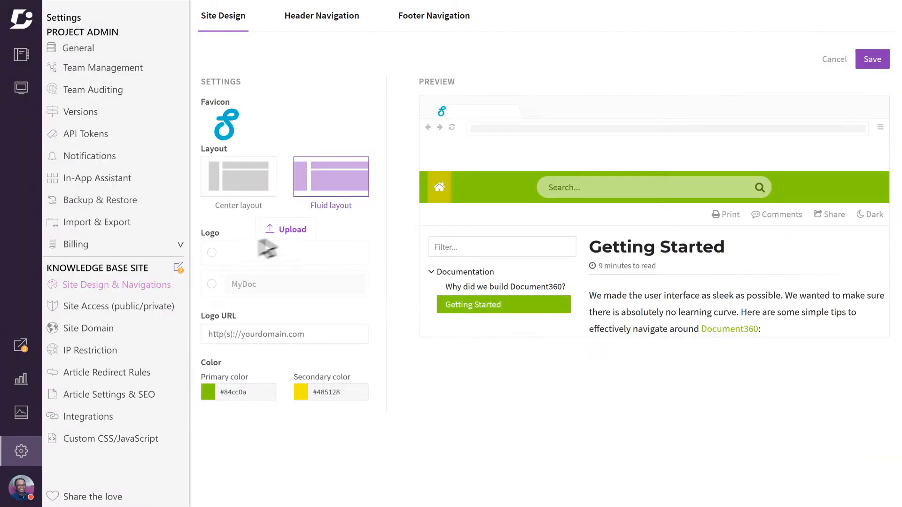
Insert the SnappyMail logo-full.png as site logo, set a blue primary colour, and save.
{"action": "left_click", "coordinate": [286, 230]}
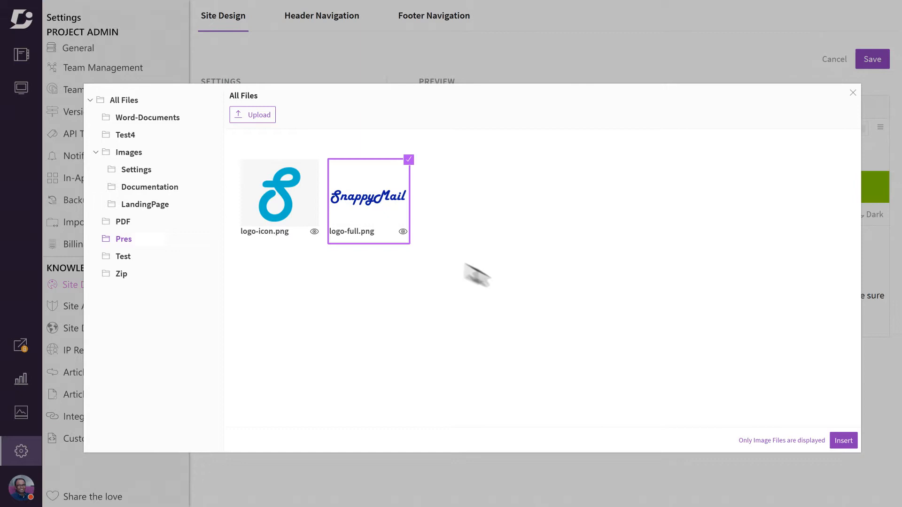
{"action": "left_click", "coordinate": [843, 440]}
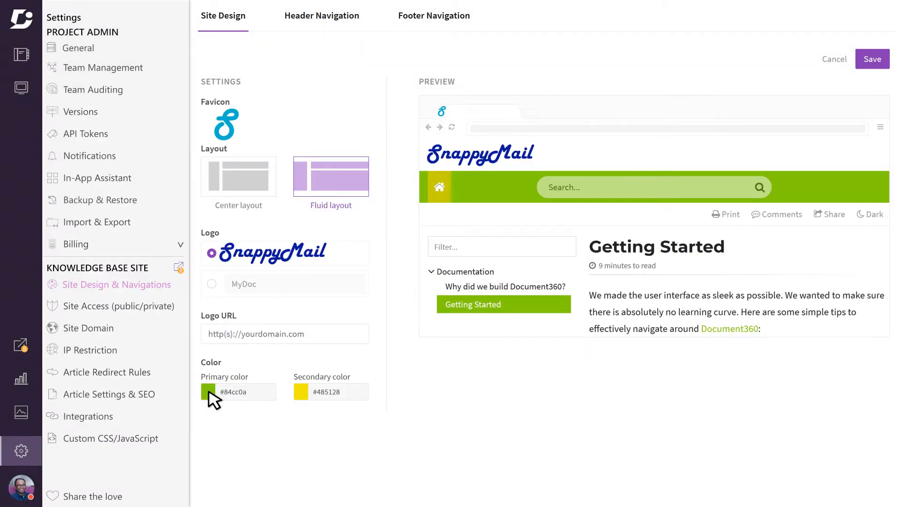
{"action": "left_click", "coordinate": [208, 391]}
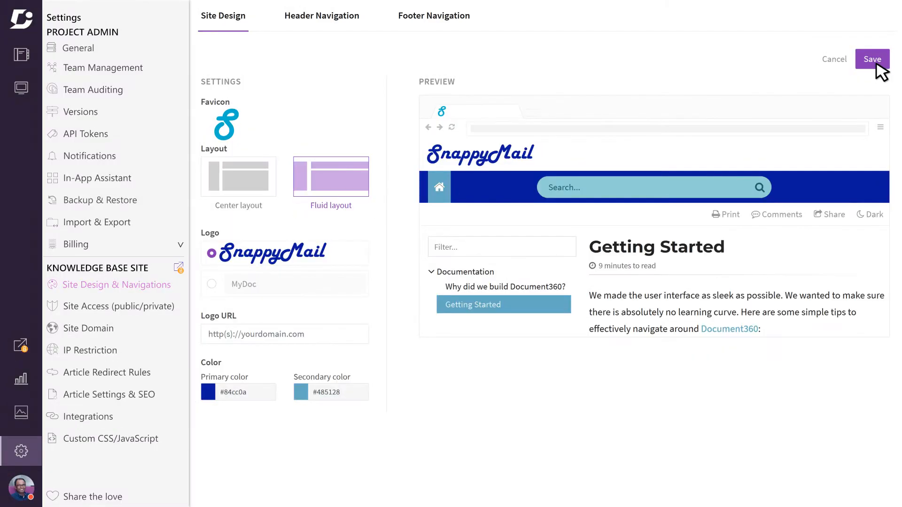
{"action": "left_click", "coordinate": [321, 15]}
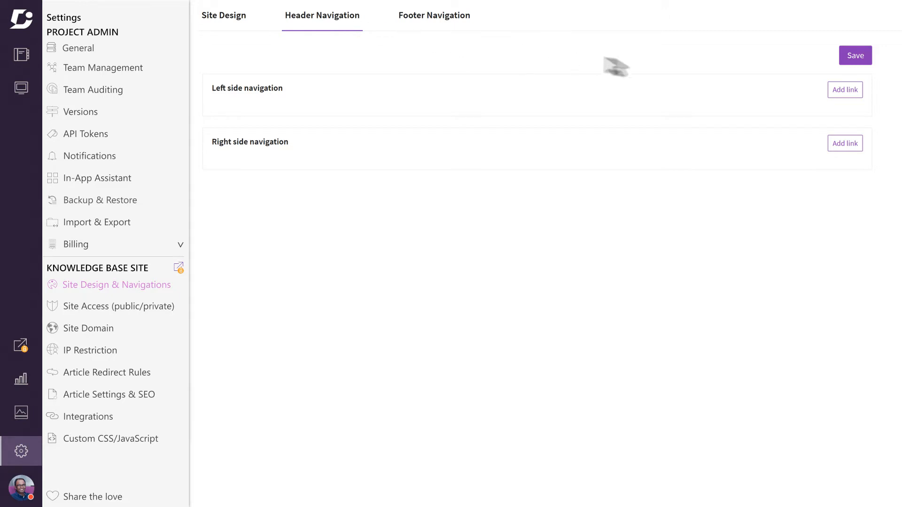
{"action": "left_click", "coordinate": [845, 90]}
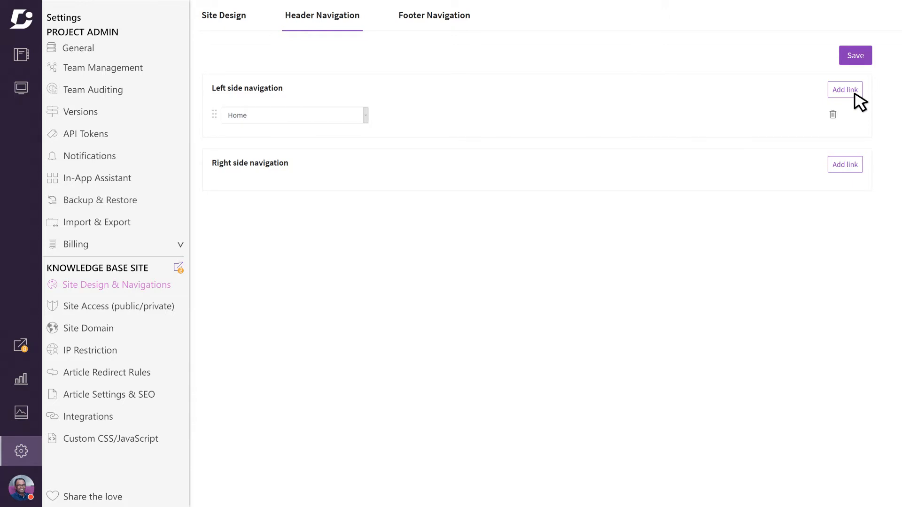
{"action": "mouse_move", "coordinate": [372, 126]}
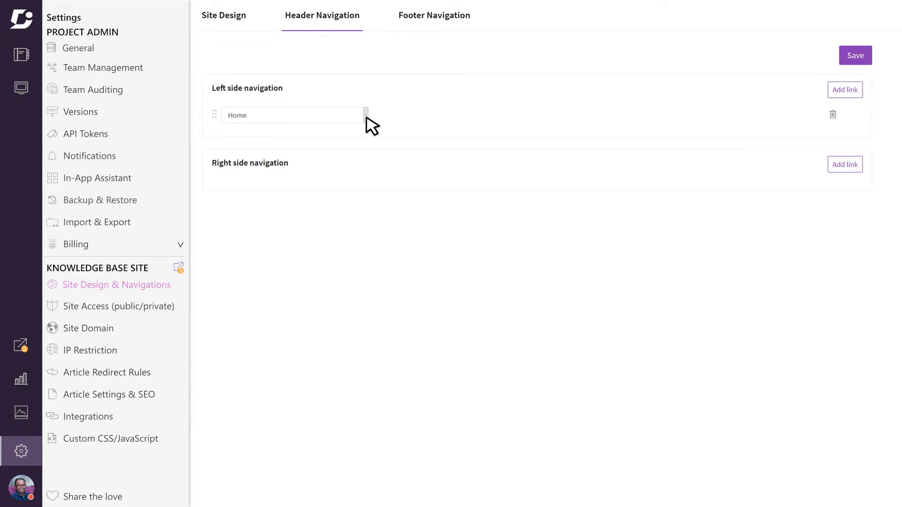
{"action": "left_click", "coordinate": [366, 115]}
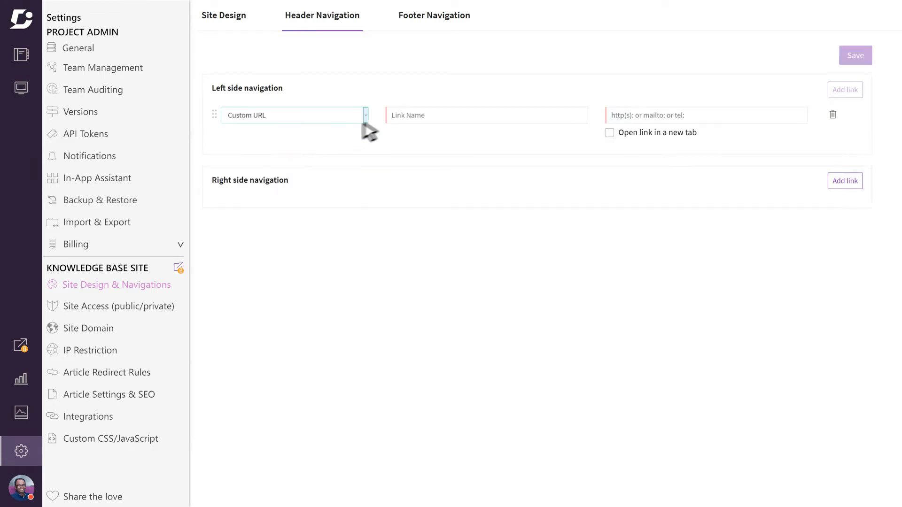
{"action": "type", "text": "Google"}
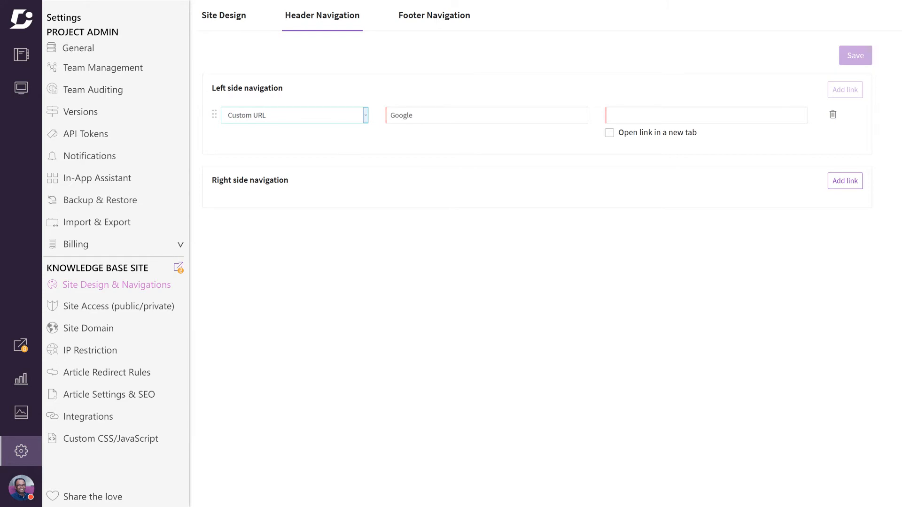
{"action": "type", "text": "https://www.google.com/"}
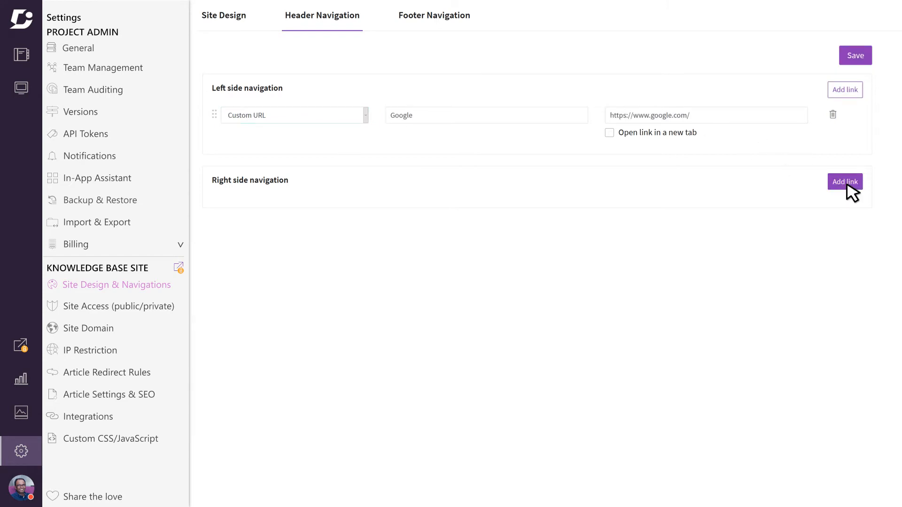
{"action": "left_click", "coordinate": [844, 182]}
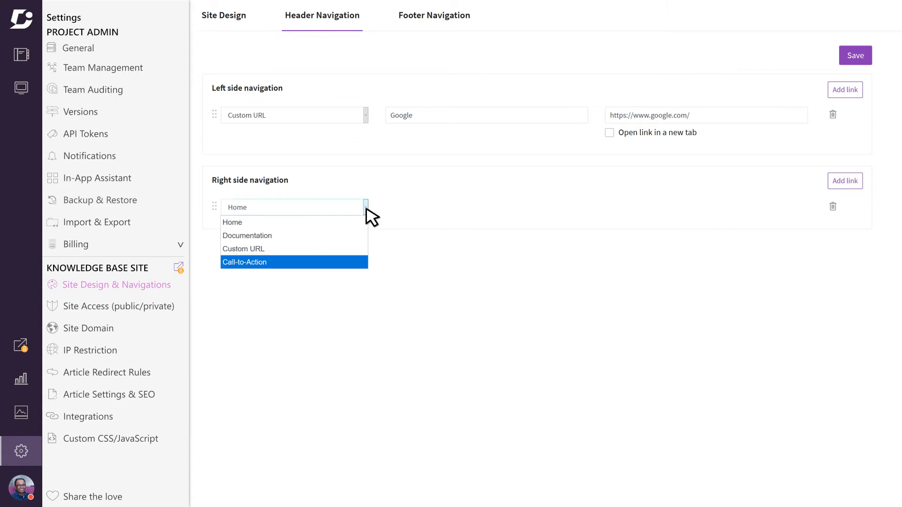
Make the right-side header link a blue Login call-to-action and save the header links.
{"action": "left_click", "coordinate": [244, 262]}
{"action": "type", "text": "Login"}
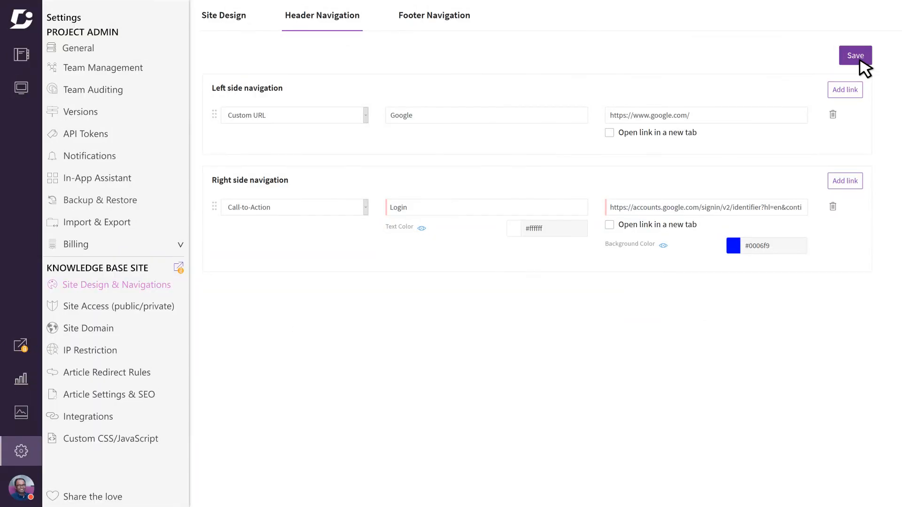
{"action": "left_click", "coordinate": [434, 16]}
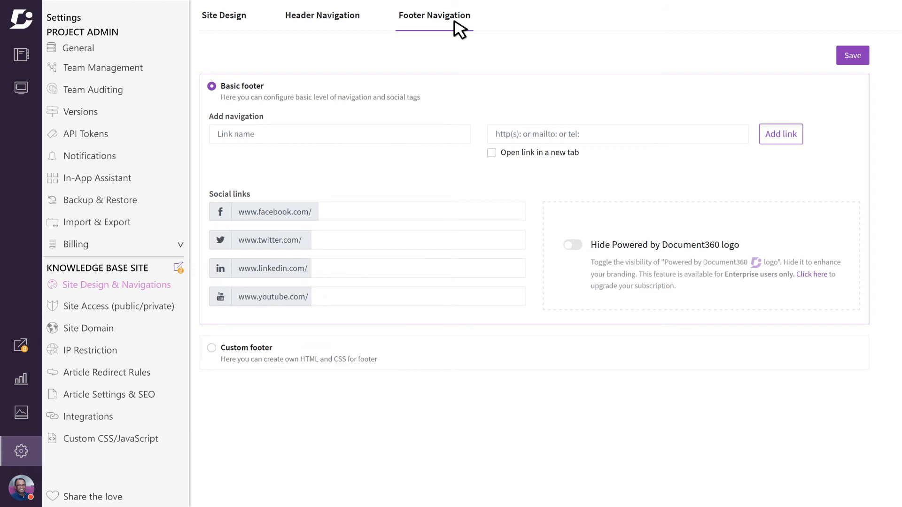
{"action": "mouse_move", "coordinate": [259, 217]}
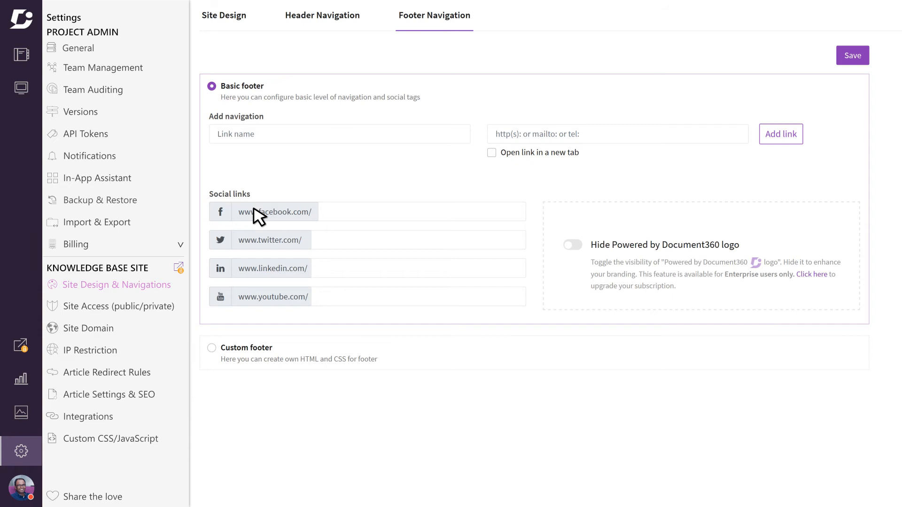
{"action": "mouse_move", "coordinate": [247, 371]}
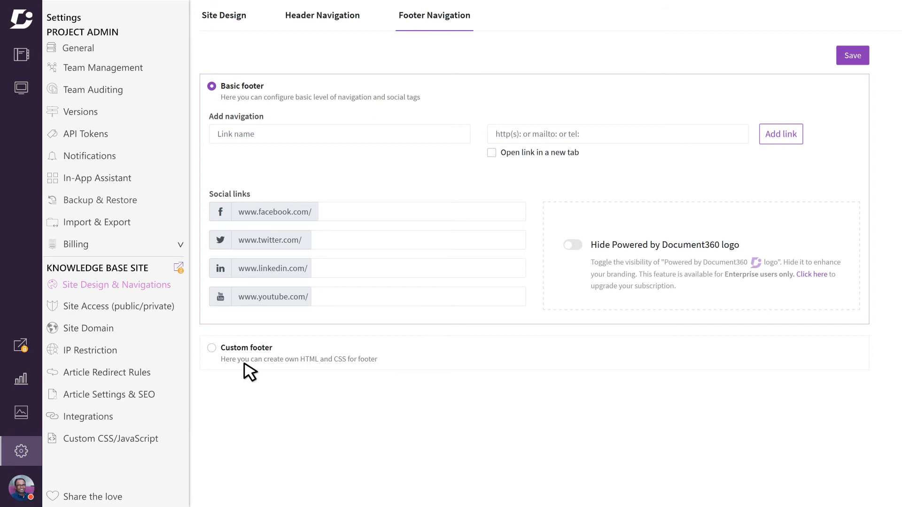
{"action": "mouse_move", "coordinate": [238, 284]}
{"action": "type", "text": "http://snappycl"}
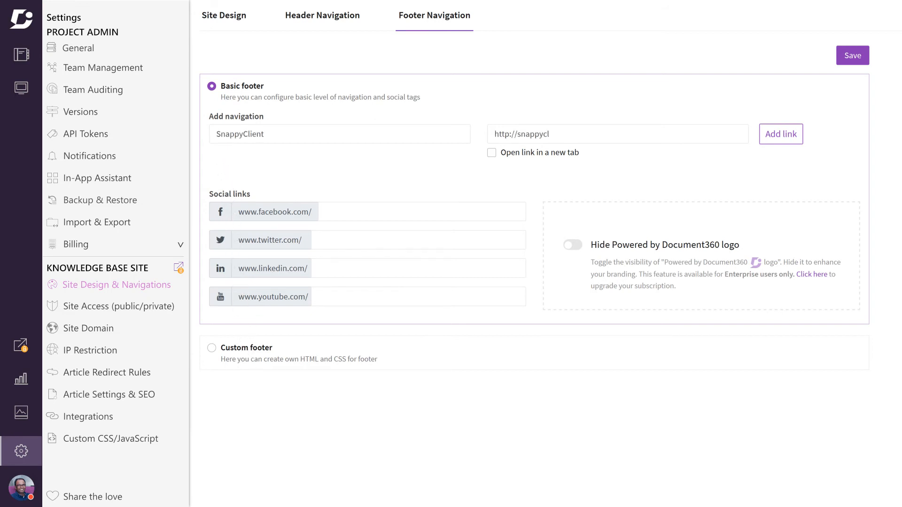
Add the SnappyClient link to the basic footer, entering 'snappymail'.
{"action": "left_click", "coordinate": [781, 134]}
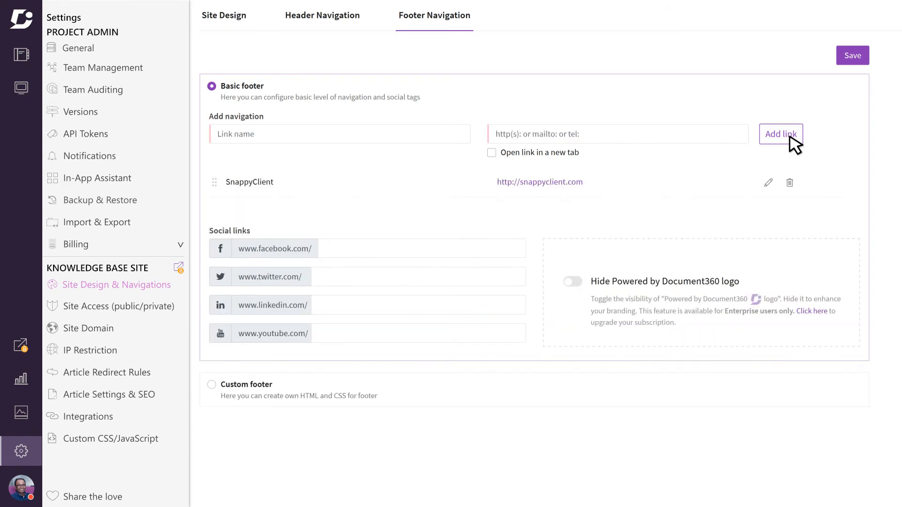
{"action": "type", "text": "snappymail"}
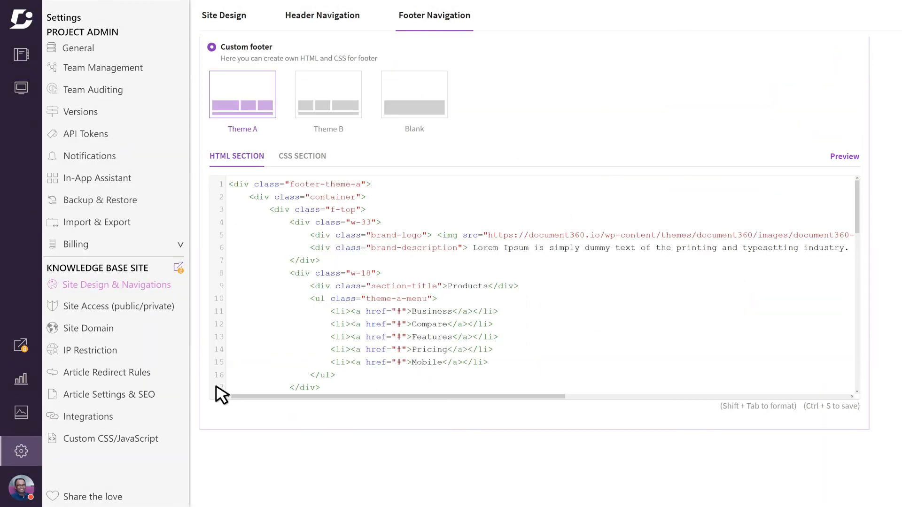
{"action": "mouse_move", "coordinate": [446, 152]}
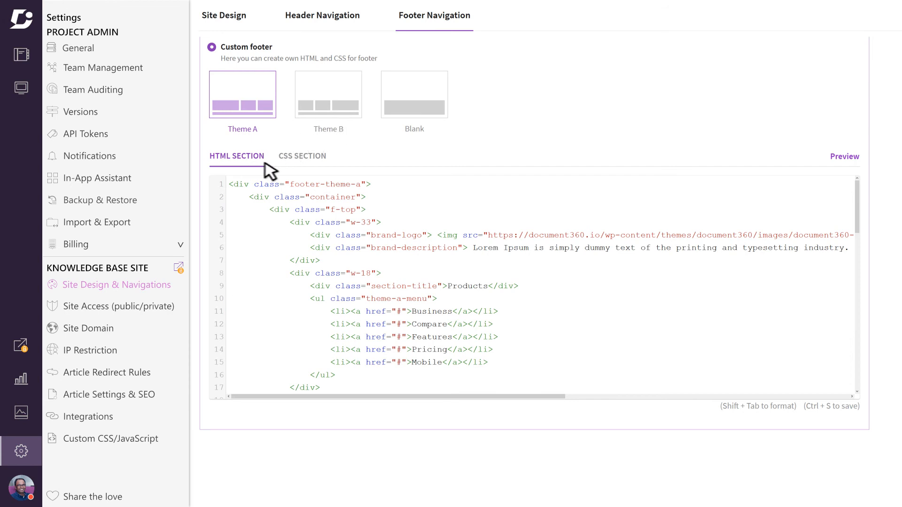
View the footer CSS, preview the Theme A and Theme B footers, then load the Blank template.
{"action": "left_click", "coordinate": [303, 156]}
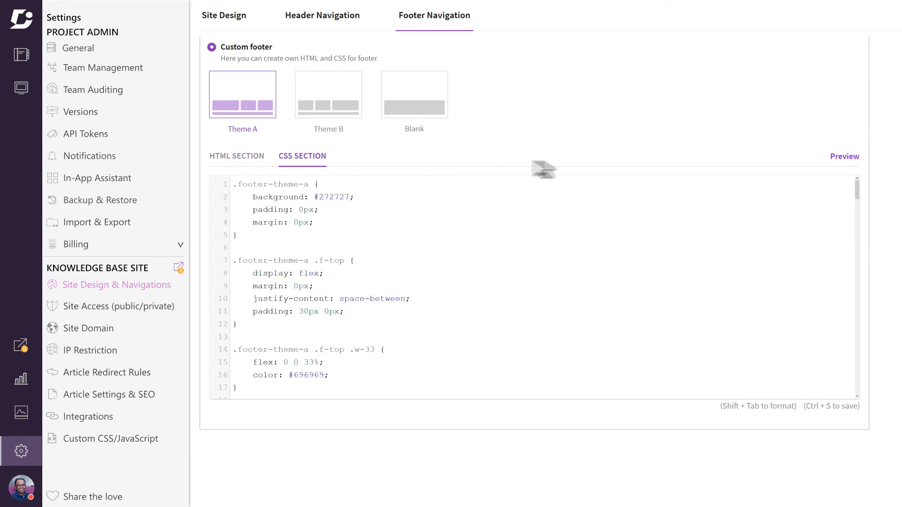
{"action": "left_click", "coordinate": [844, 156]}
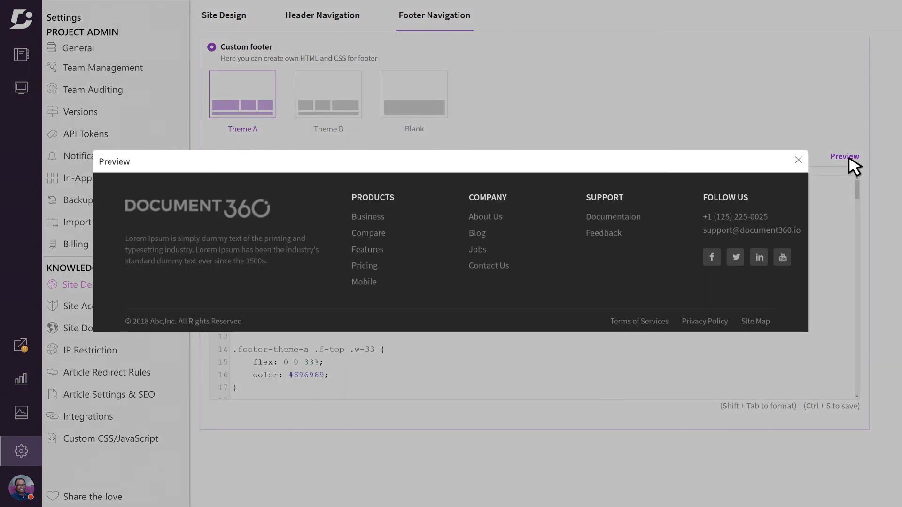
{"action": "mouse_move", "coordinate": [847, 190]}
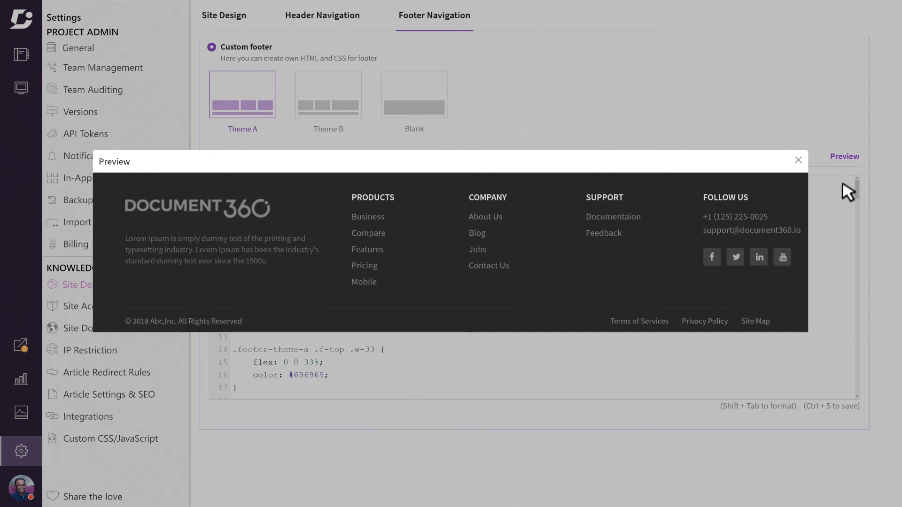
{"action": "left_click", "coordinate": [798, 160]}
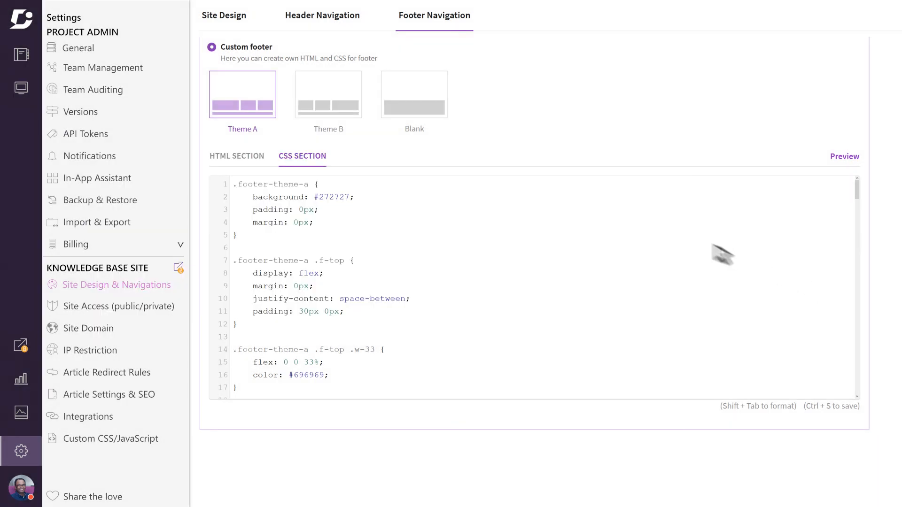
{"action": "left_click", "coordinate": [328, 94]}
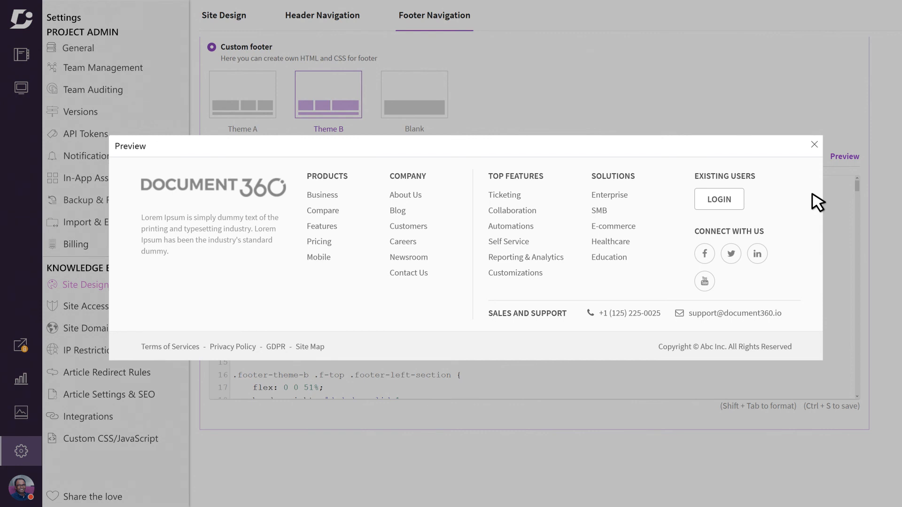
{"action": "left_click", "coordinate": [814, 144]}
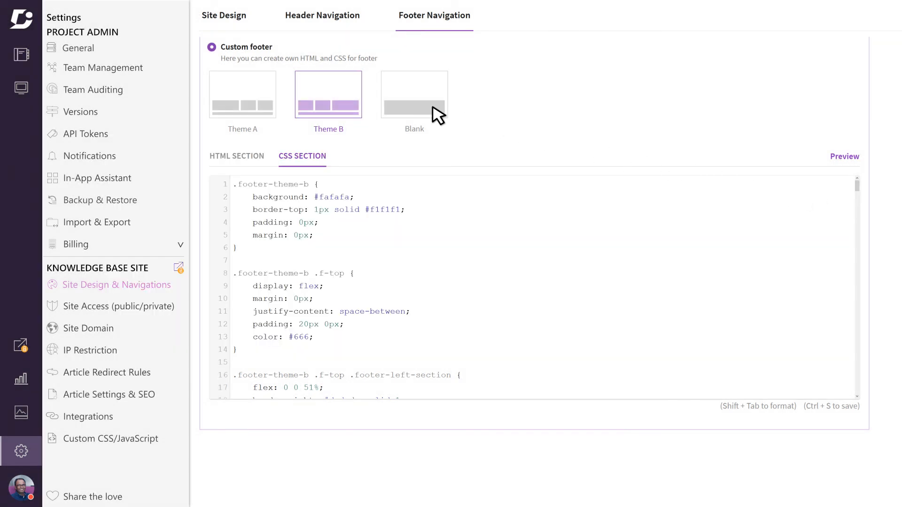
{"action": "left_click", "coordinate": [413, 94]}
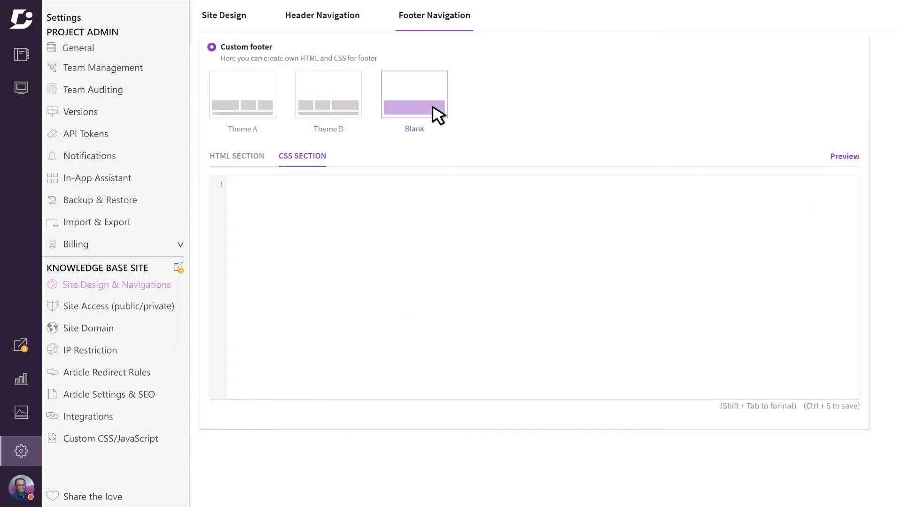